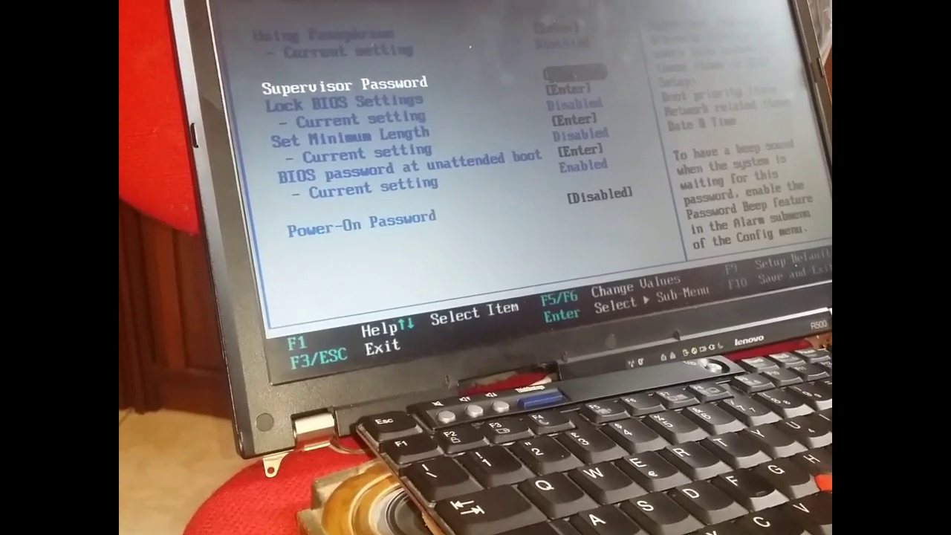
Request to save configuration changes and exit BIOS setup via F10
key(F10)
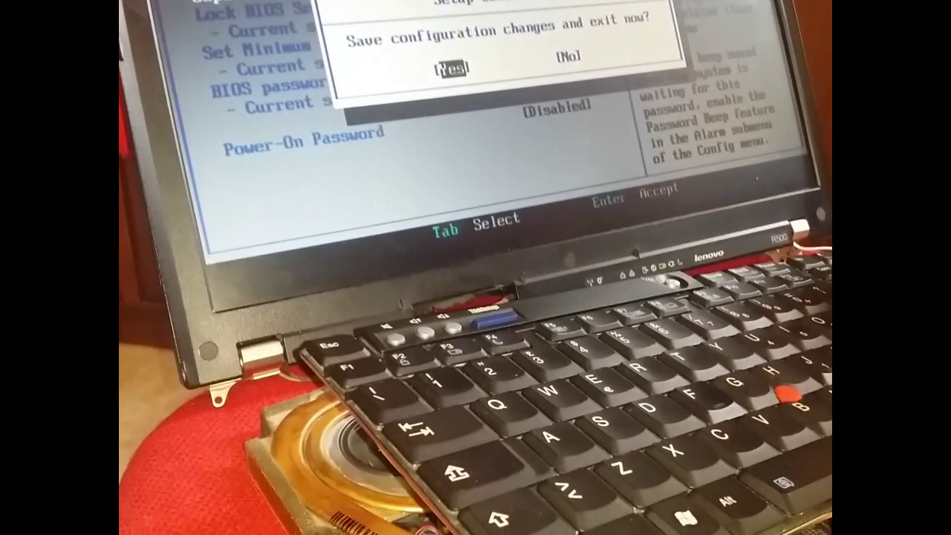